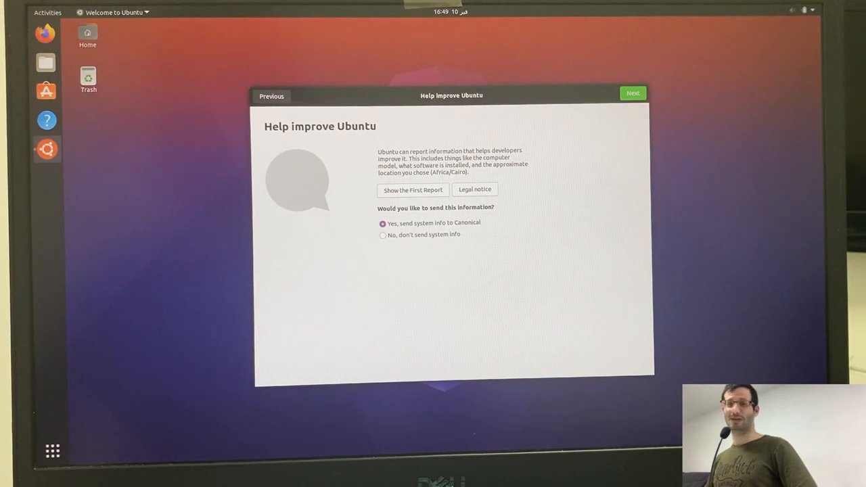
{"action": "mouse_move", "coordinate": [781, 255]}
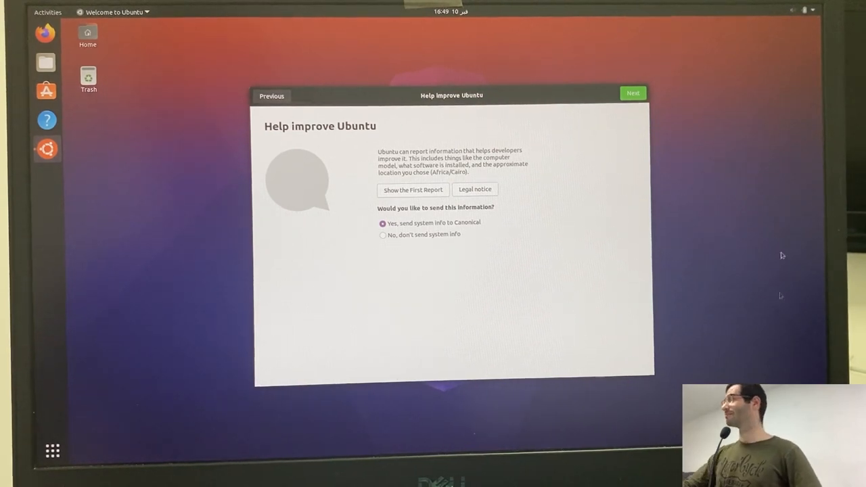
- Dismiss the Welcome to Ubuntu window on its Help improve Ubuntu page
{"action": "left_click", "coordinate": [633, 93]}
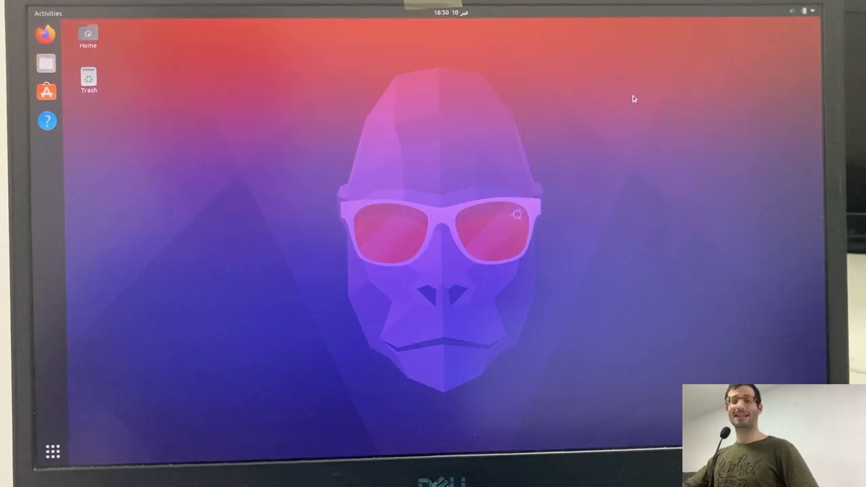